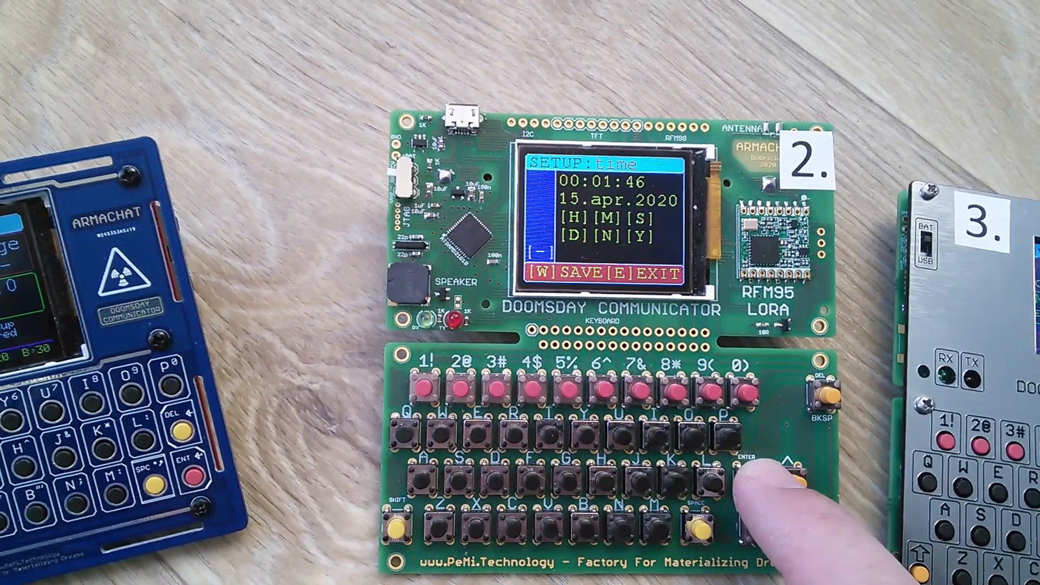
Advance from the time setup to the display setup page showing brightness 5 and sleep 0
left_click(715, 474)
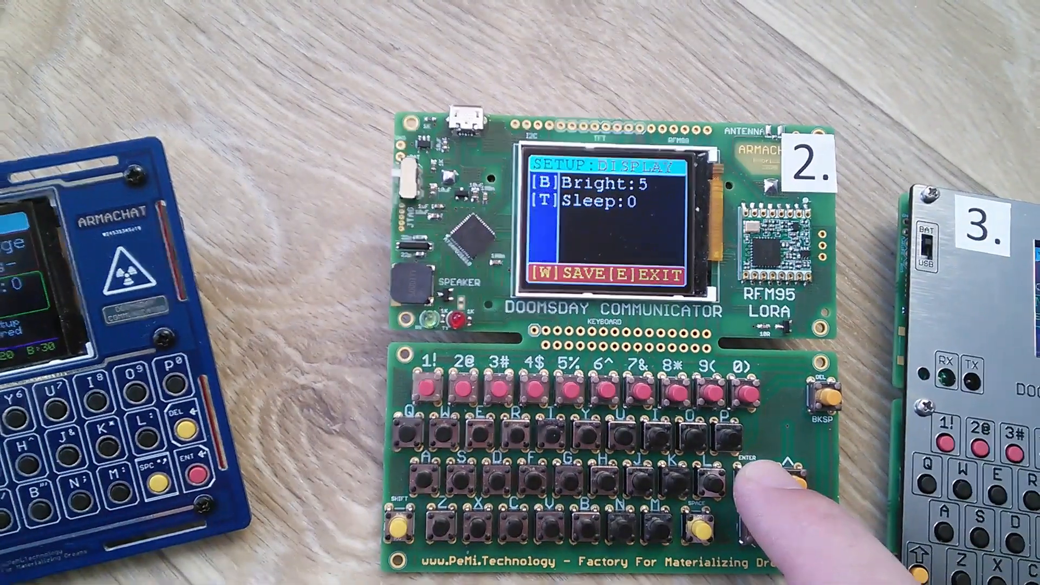